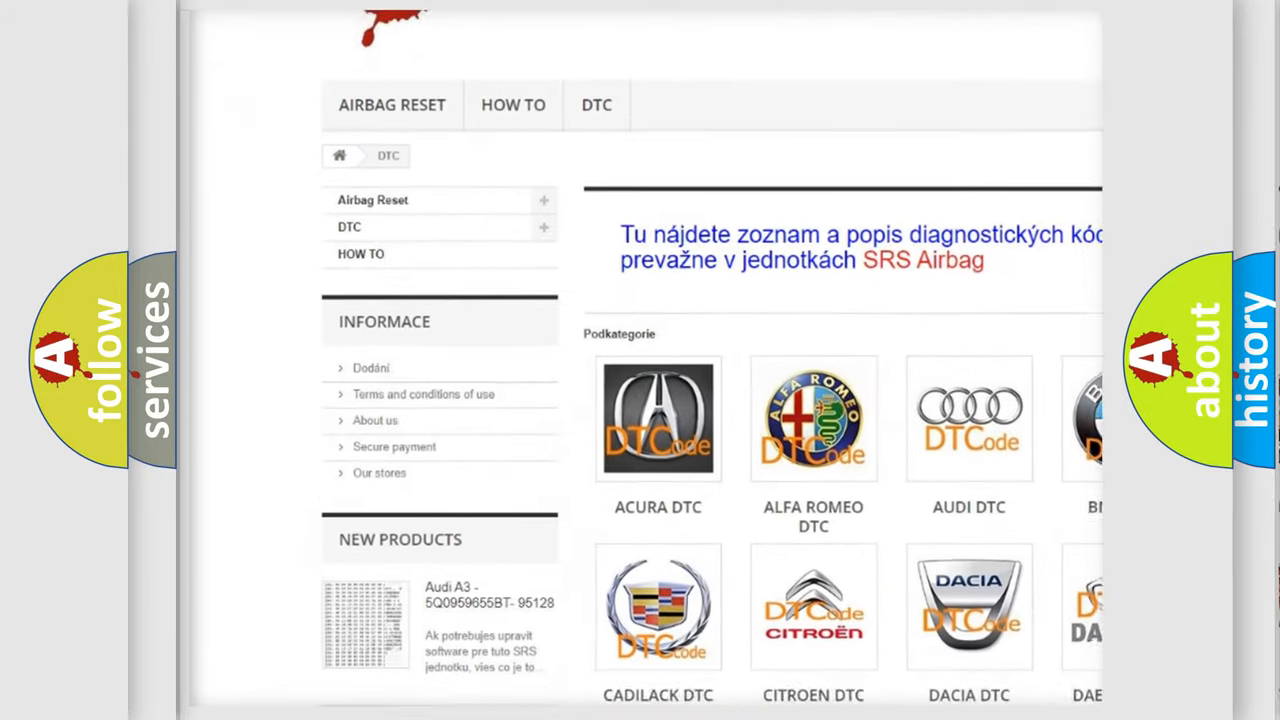
{"action": "scroll", "scroll_direction": "down", "scroll_amount": 3}
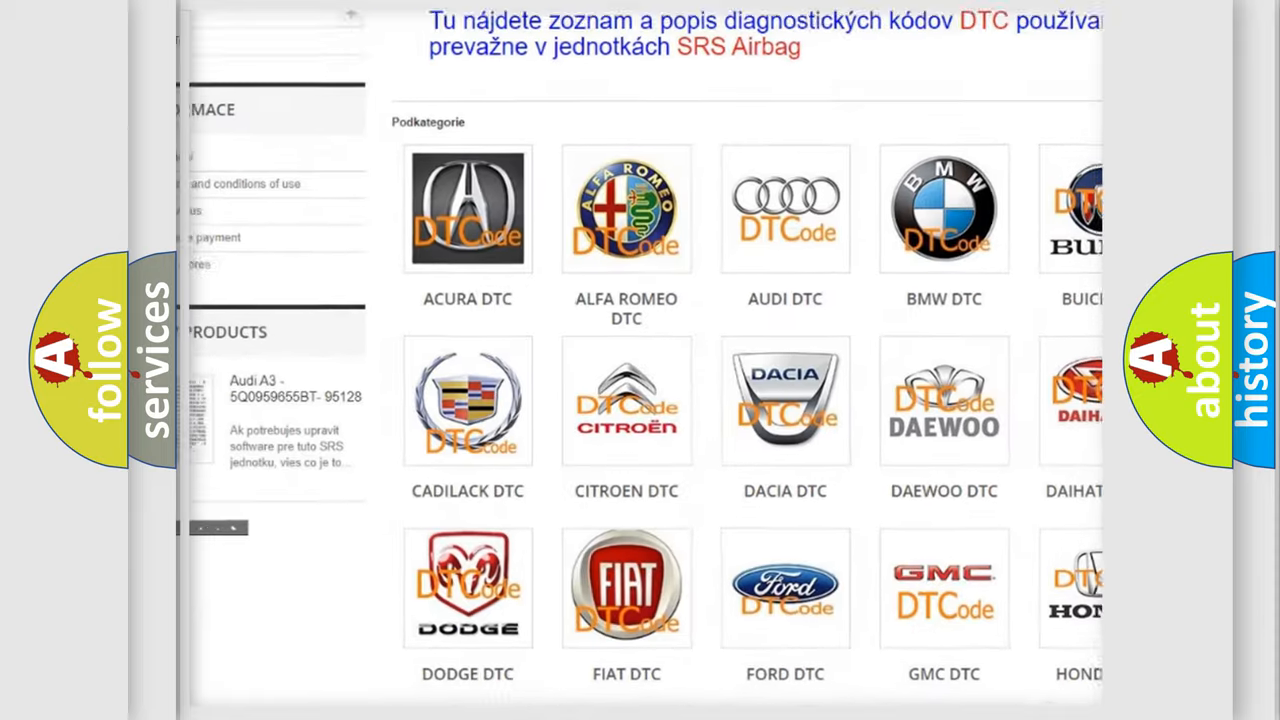
{"action": "scroll", "scroll_direction": "down", "scroll_amount": 3}
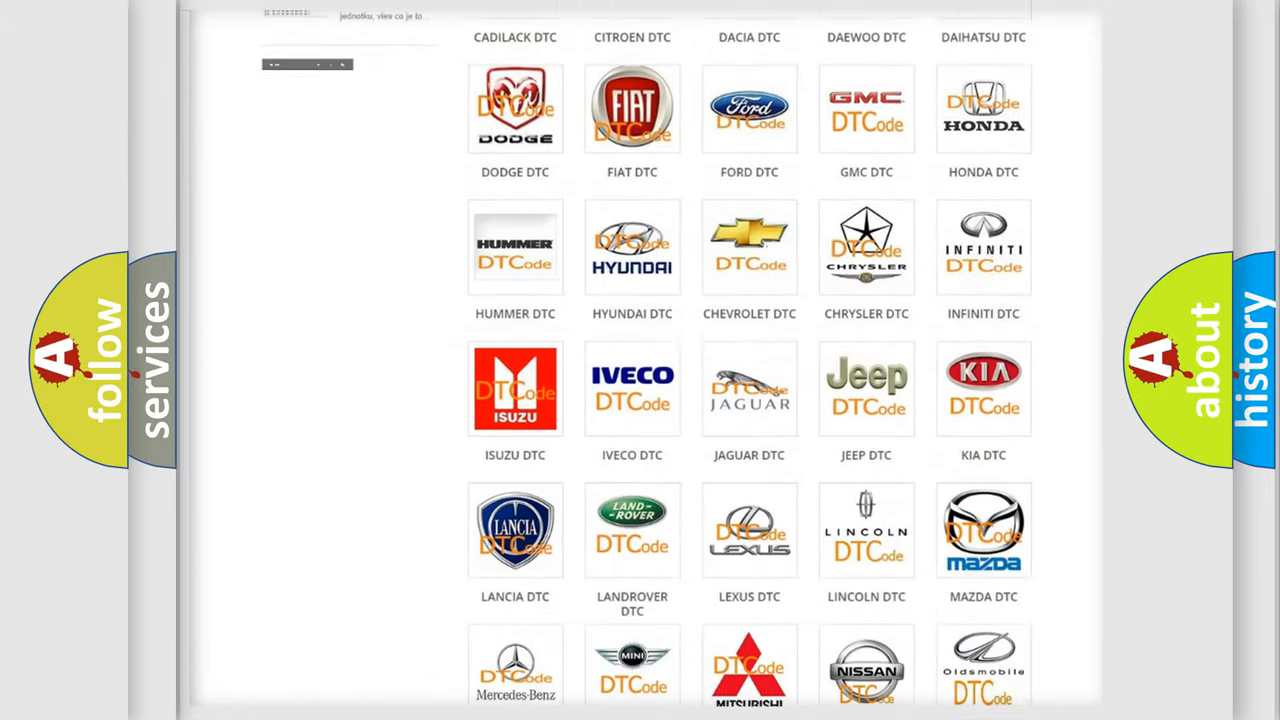
{"action": "scroll", "scroll_direction": "down", "scroll_amount": 3}
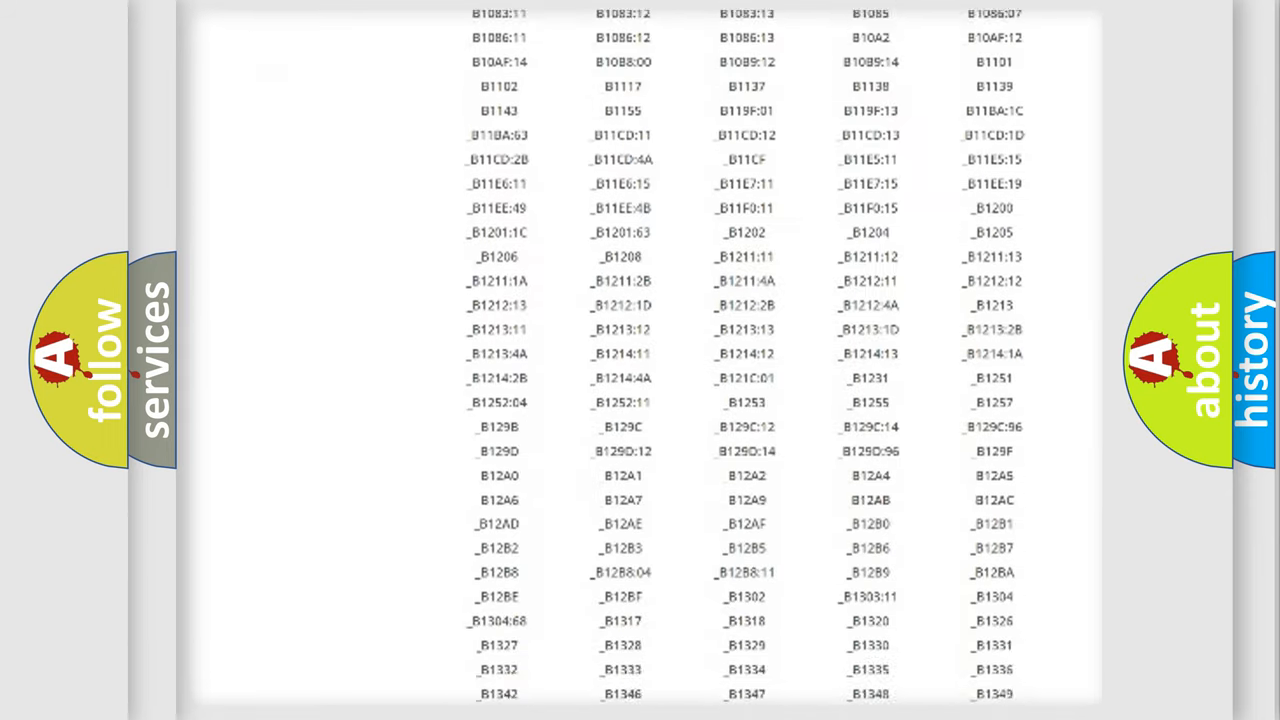
{"action": "scroll", "scroll_direction": "down", "scroll_amount": 3}
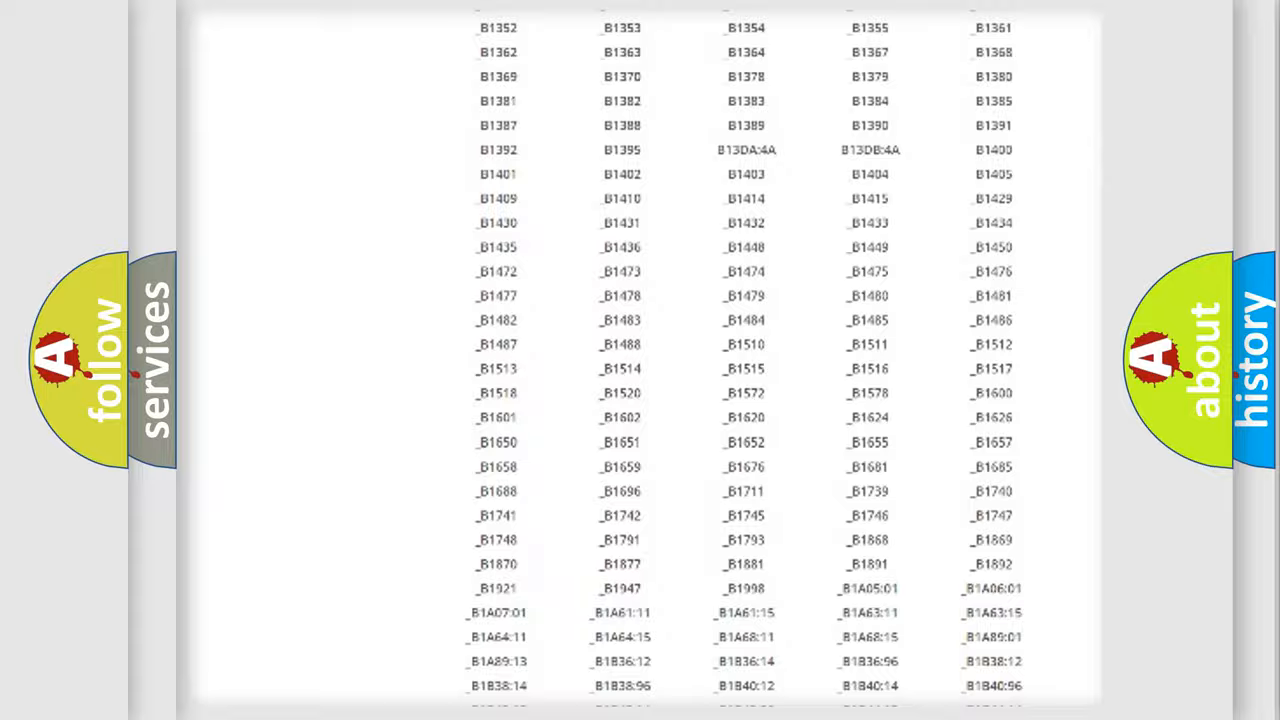